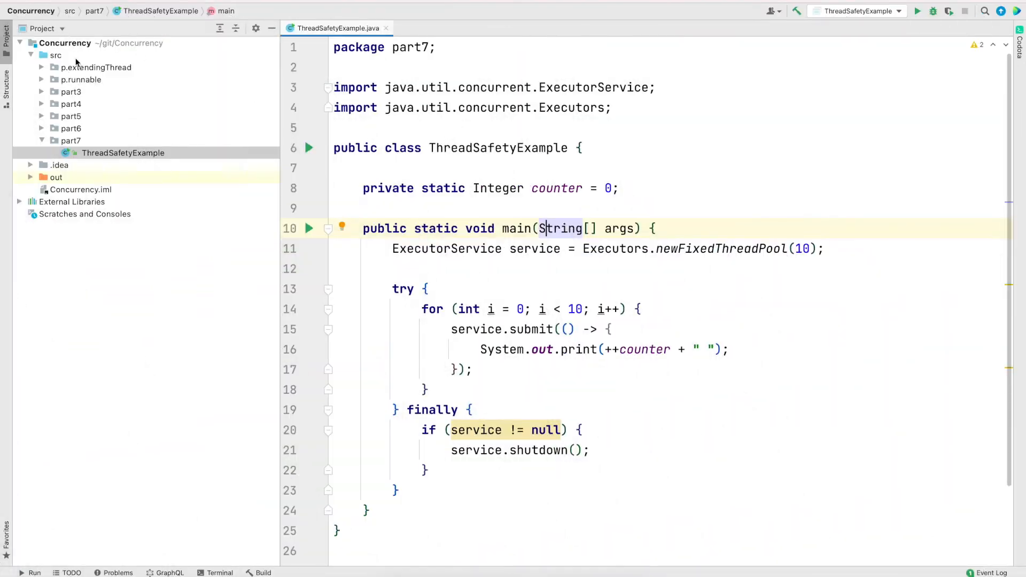
# Create a new package named part8 under src.
pyautogui.rightClick(54, 53)
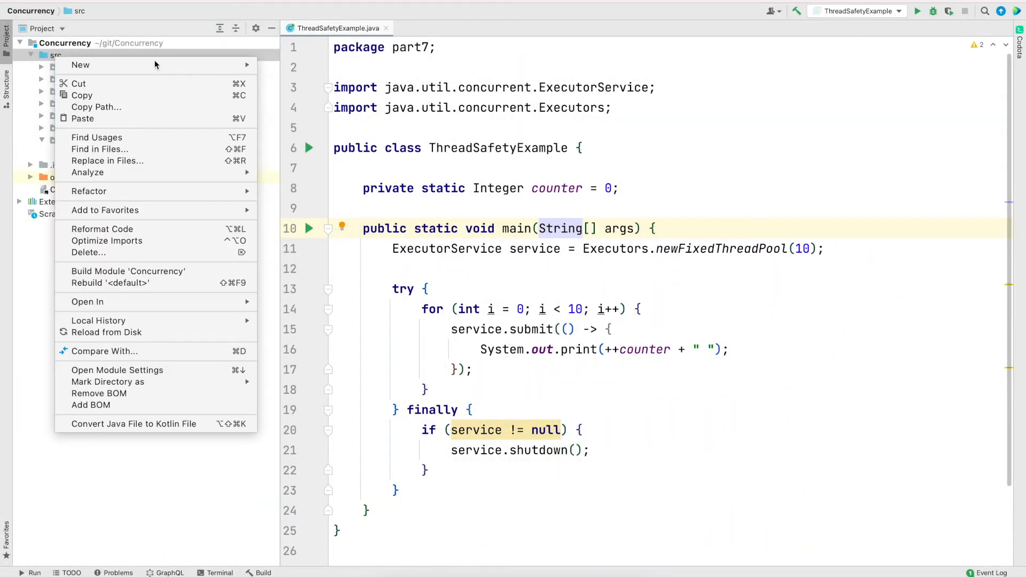
pyautogui.click(80, 64)
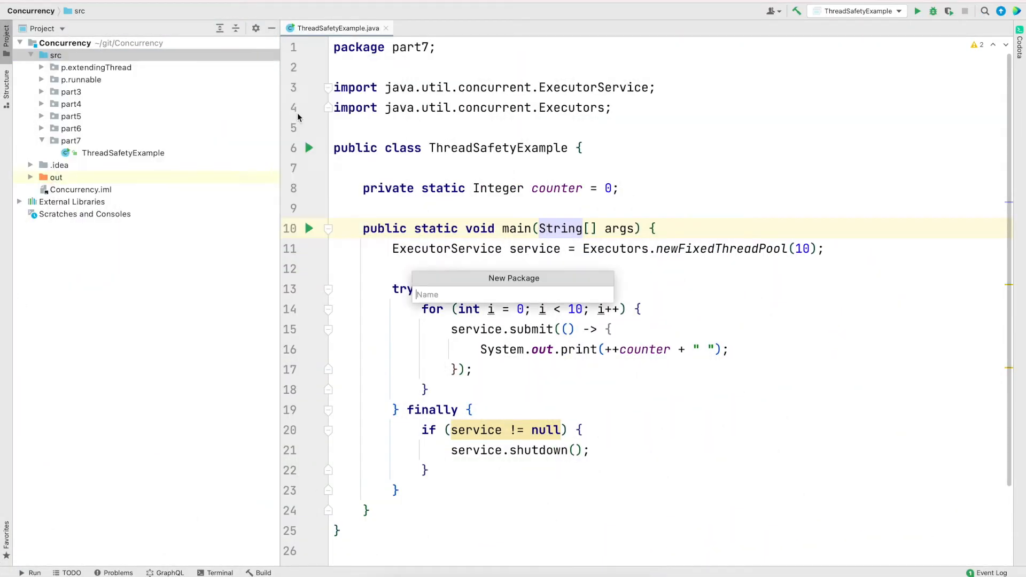
pyautogui.write('part8')
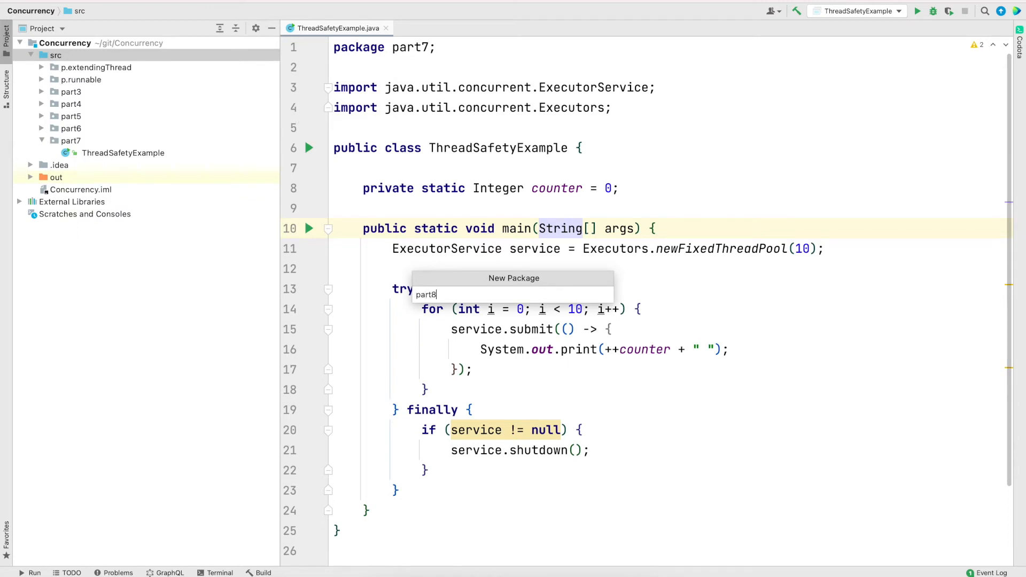
pyautogui.press('Enter')
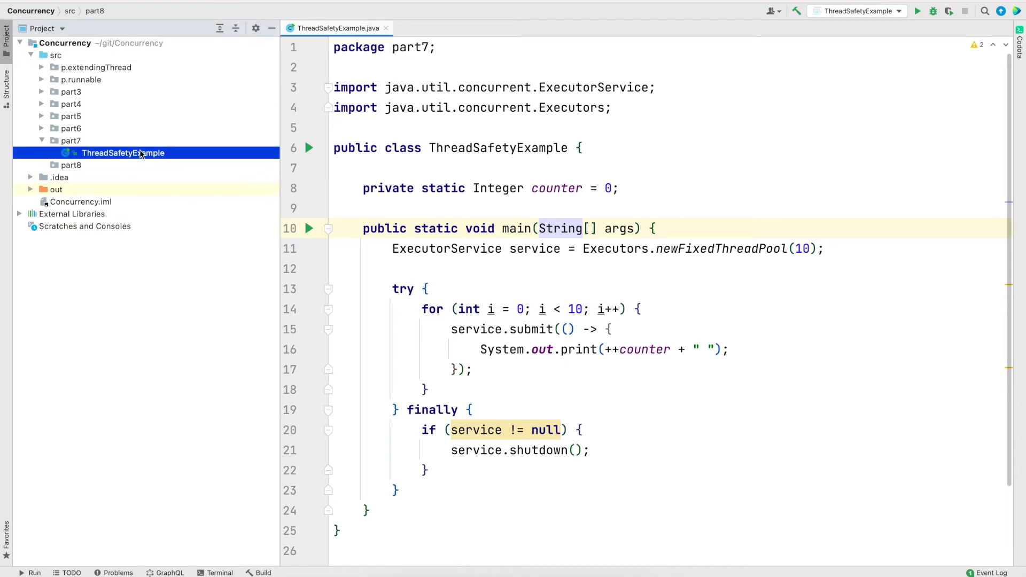
# Copy ThreadSafetyExample into part8 and retype its counter field as AtomicInteger.
pyautogui.click(65, 164)
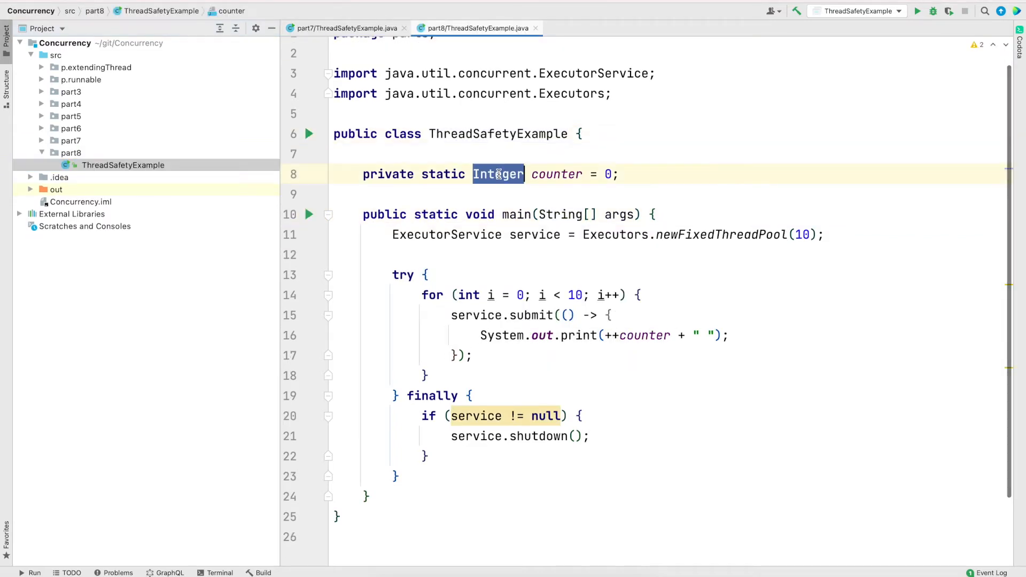
pyautogui.write('Ato')
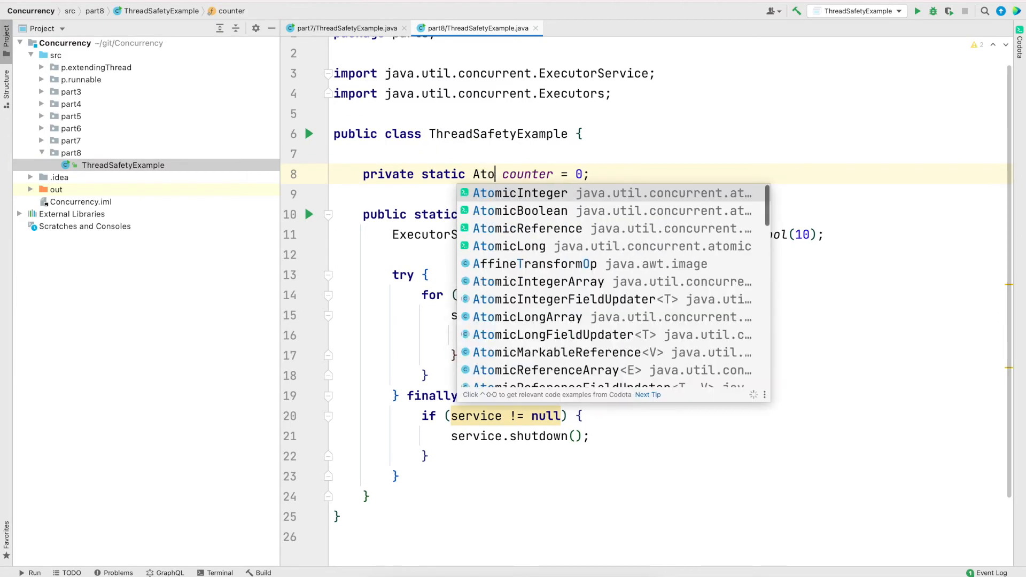
pyautogui.click(519, 192)
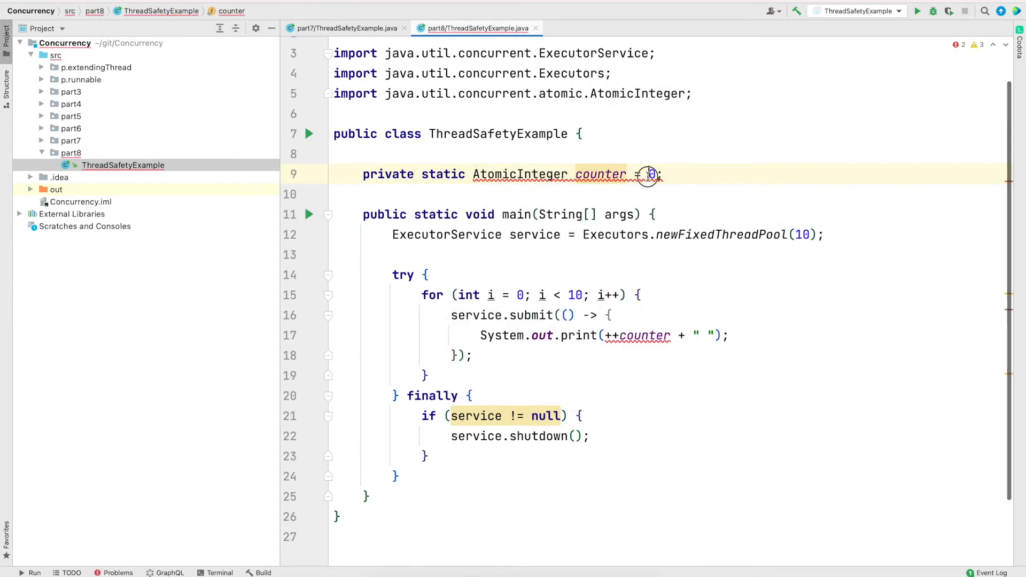
# Initialise counter as new AtomicInteger(), print counter.incrementAndGet(), and run main to see 1–10 once each.
pyautogui.write('new AtomicInteger(')
pyautogui.click(671, 334)
pyautogui.write('.')
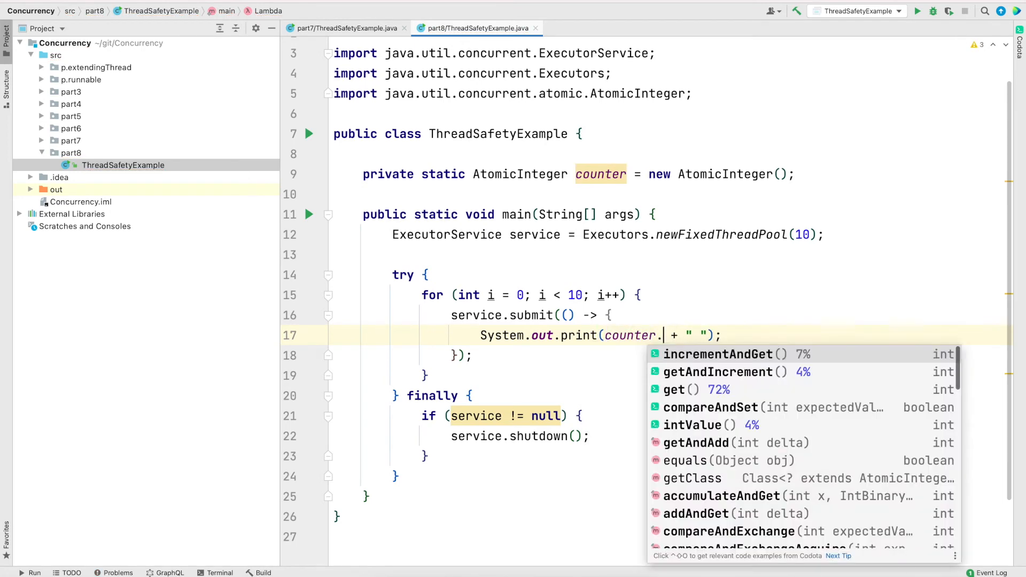
pyautogui.click(718, 353)
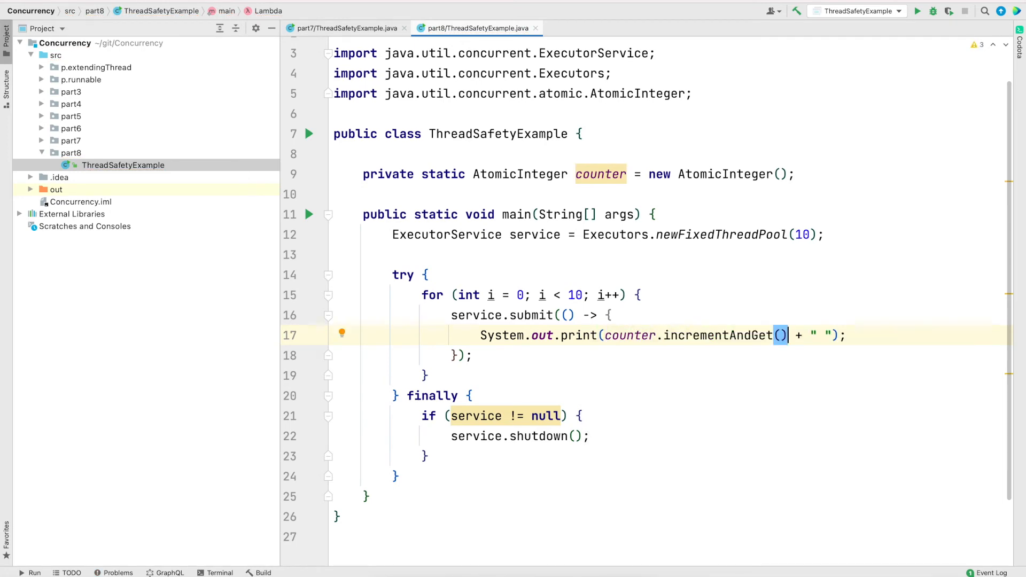
pyautogui.moveTo(766, 310)
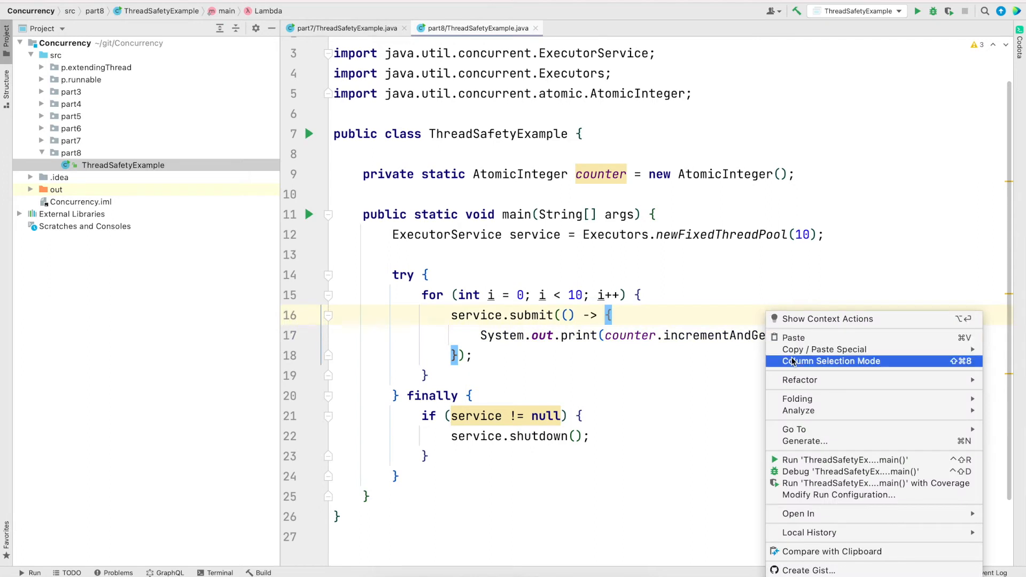
pyautogui.click(840, 459)
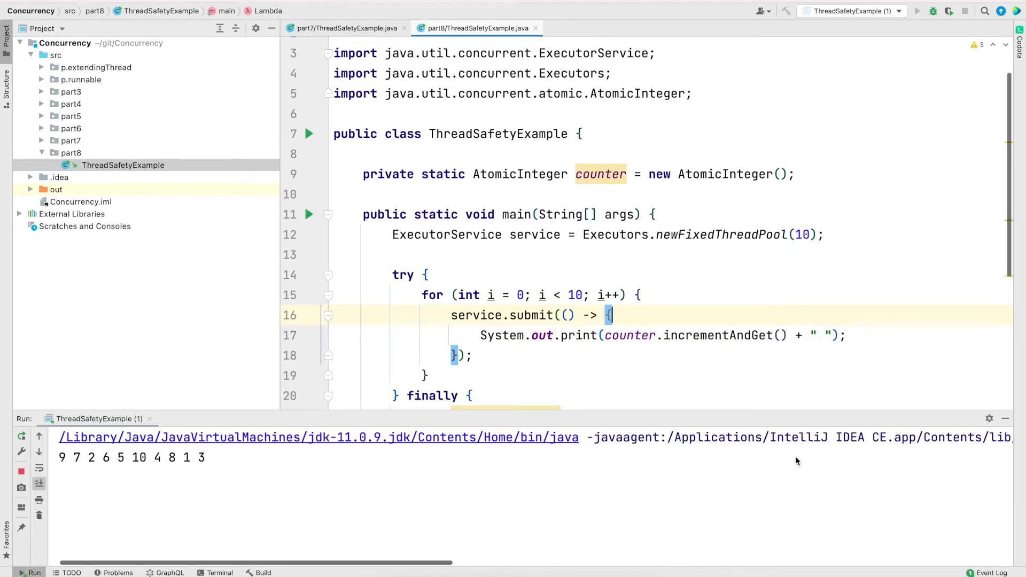